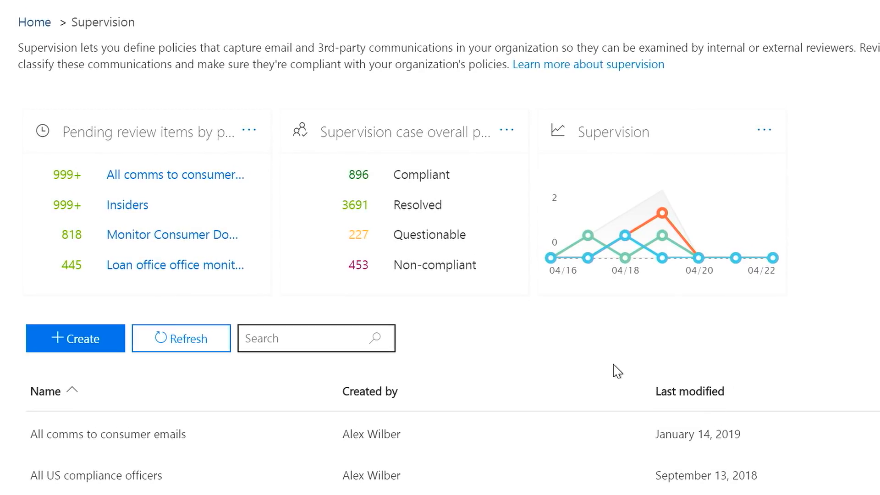
mouse_move(238, 259)
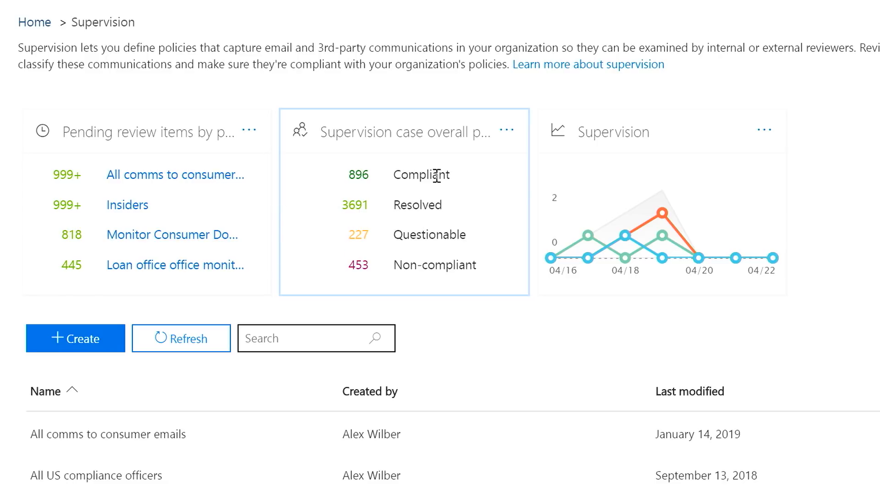
mouse_move(458, 184)
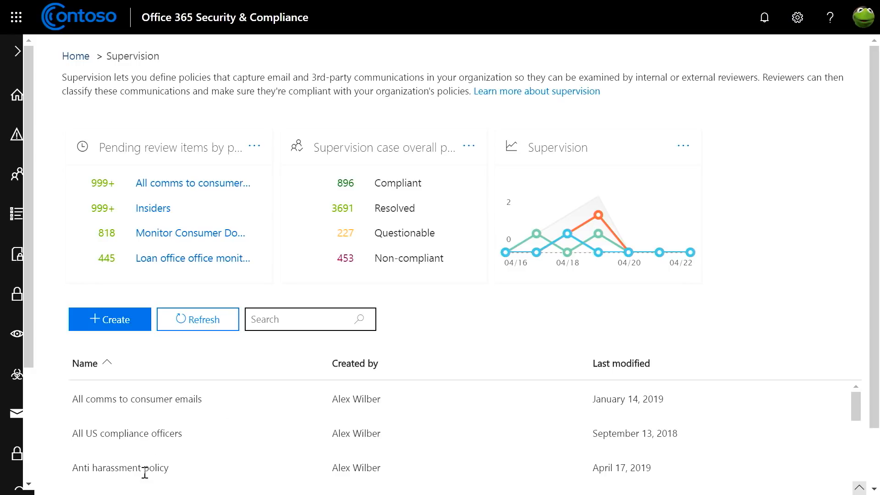
- Open the Anti harassment policy's review items and sort them by sender
left_click(120, 468)
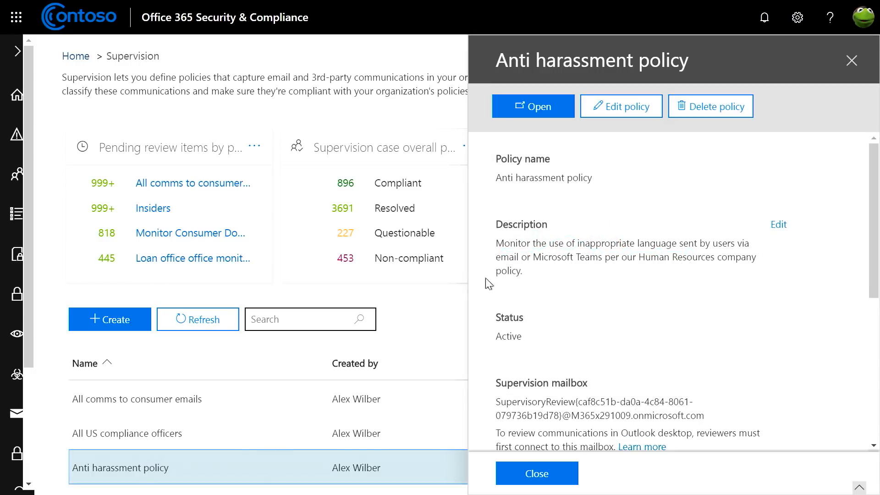
left_click(533, 106)
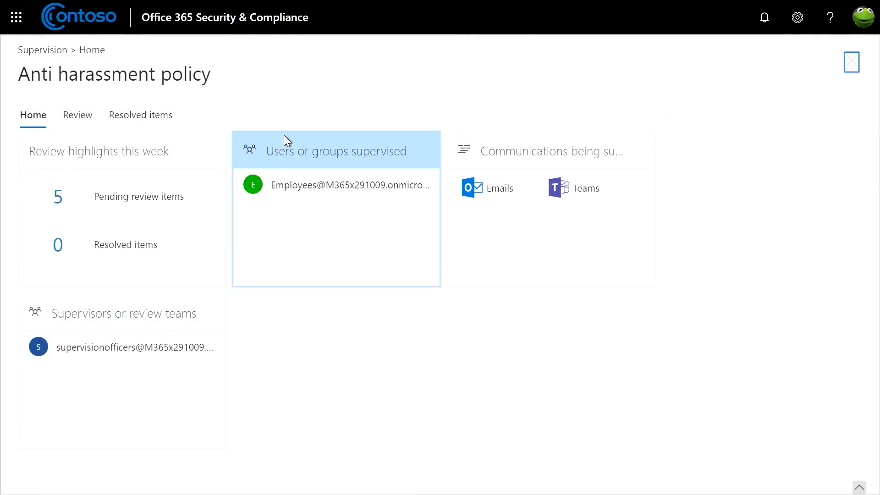
mouse_move(58, 205)
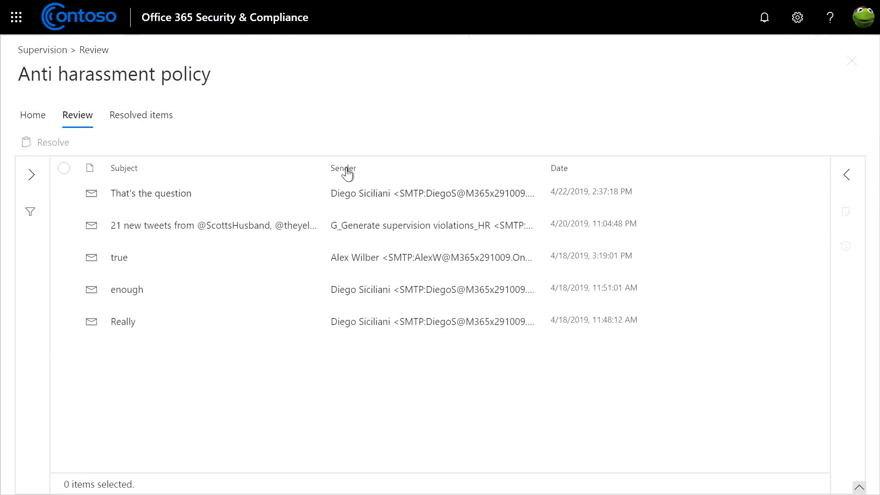
left_click(343, 168)
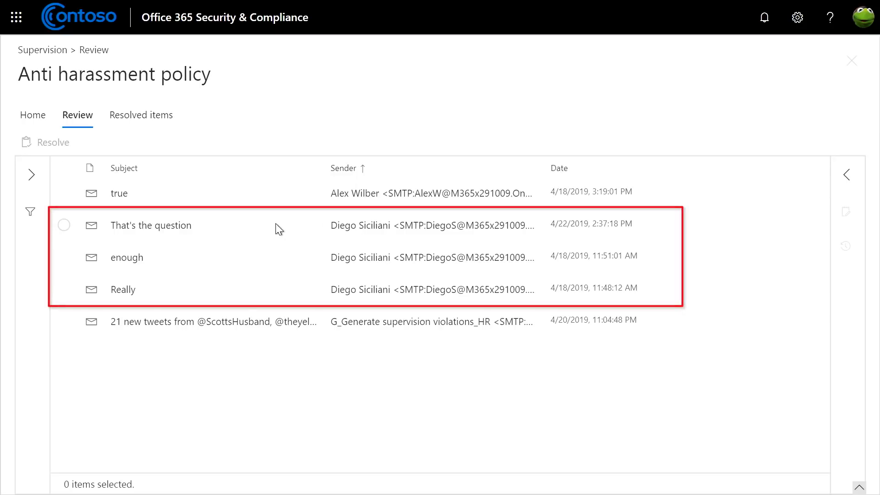
mouse_move(63, 226)
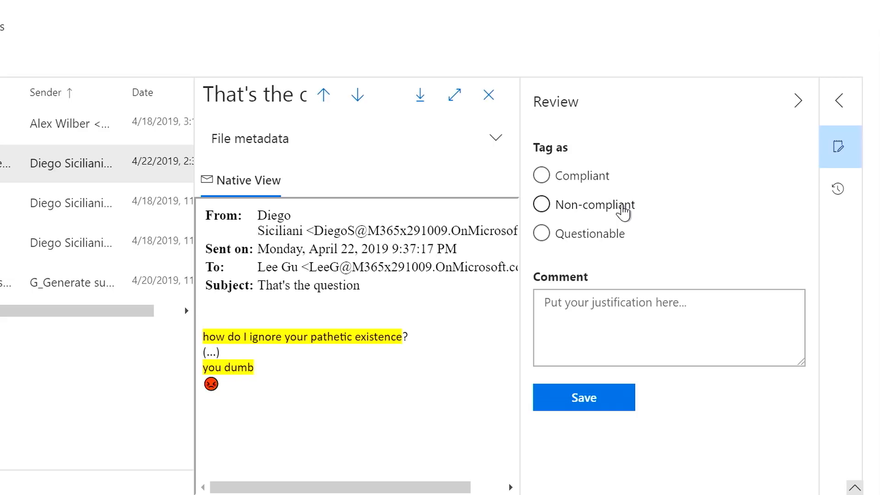
left_click(541, 204)
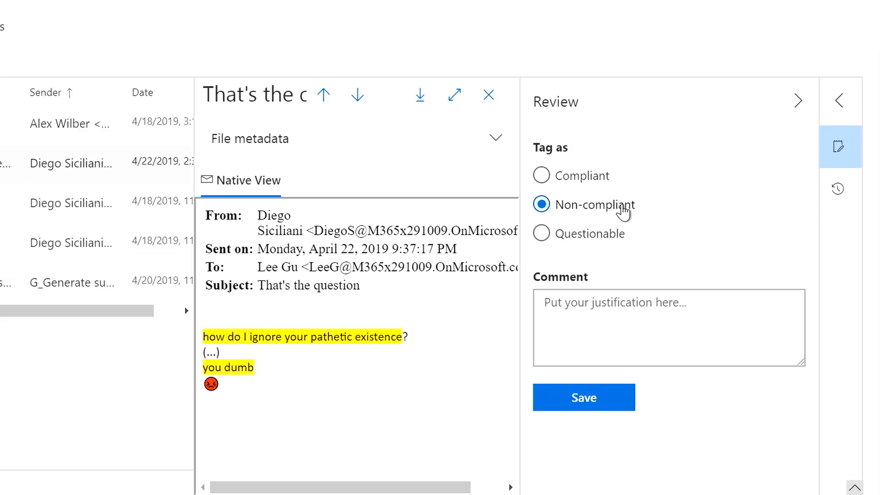
type("@Adele please revi")
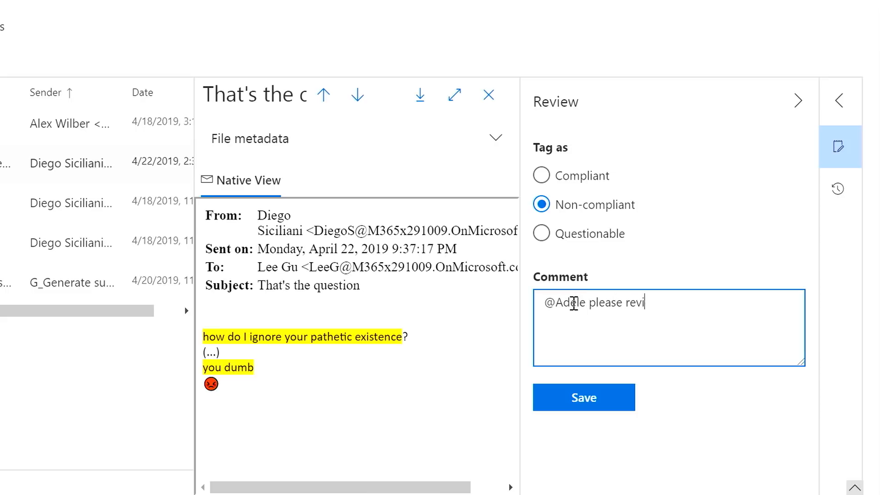
type("ew")
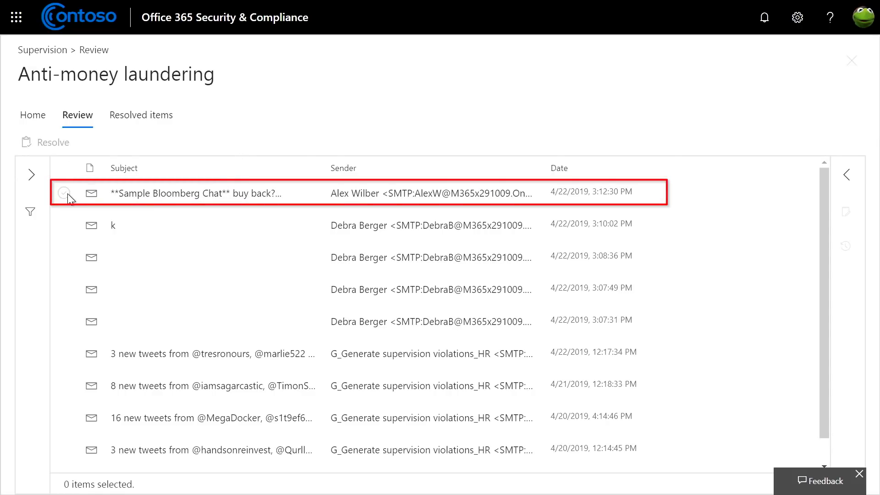
- Select the Bloomberg chat and BUY! image messages and save them as Non-compliant
left_click(63, 193)
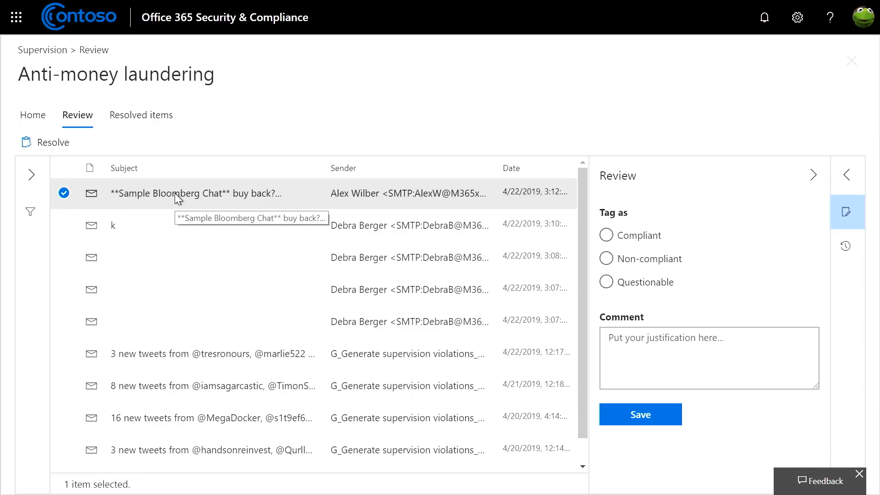
left_click(178, 193)
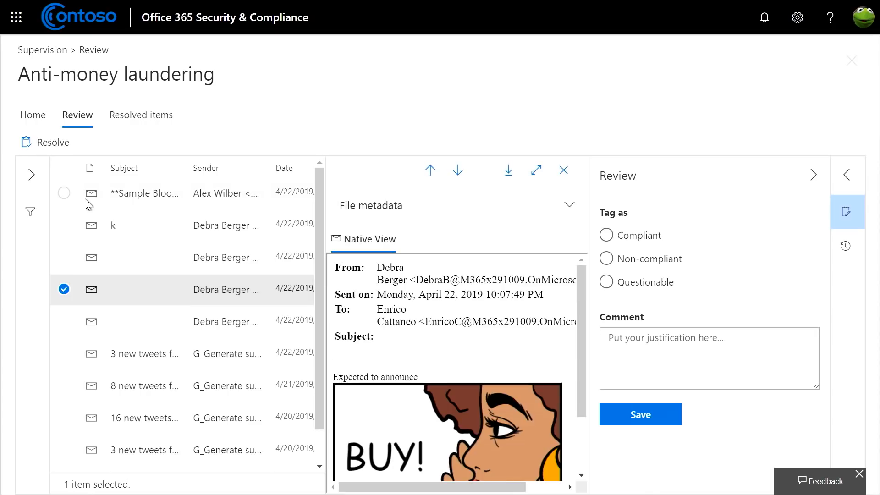
left_click(64, 193)
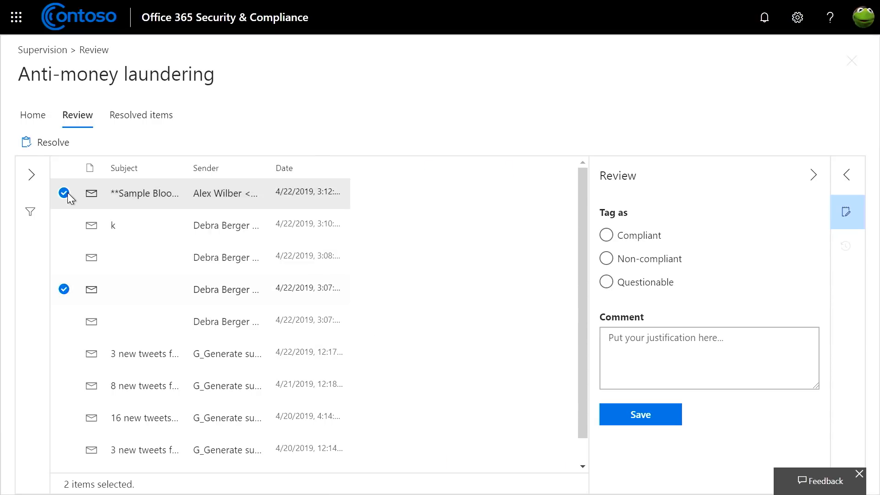
left_click(606, 259)
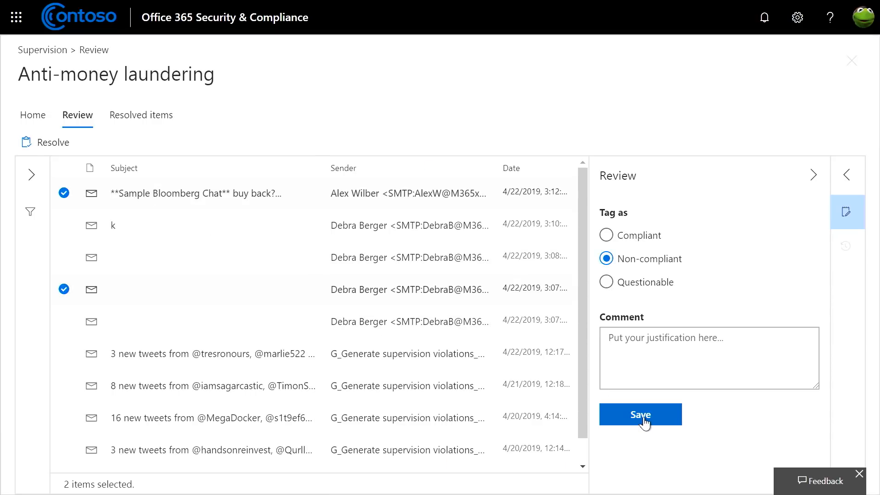
left_click(641, 414)
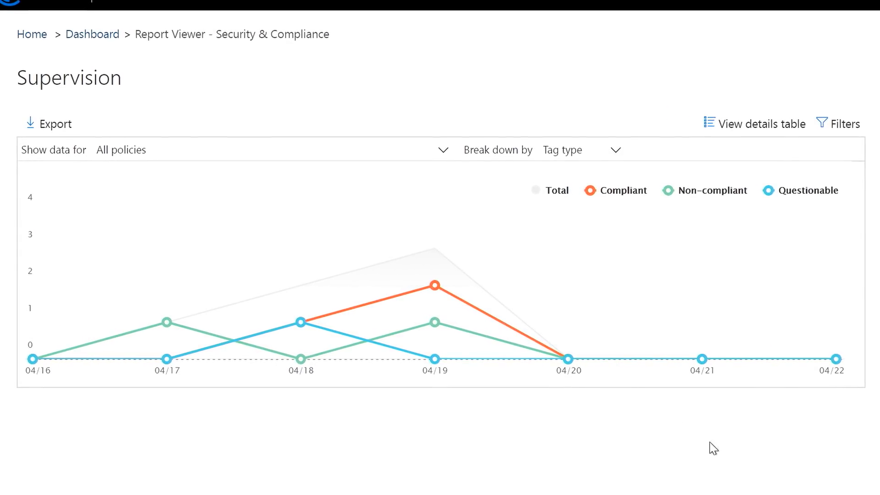
mouse_move(435, 286)
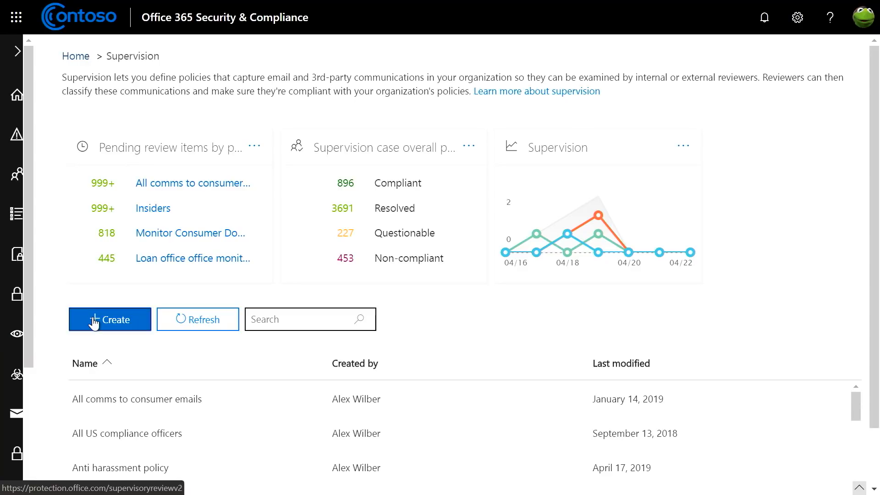
- Start a new supervision policy named 'Insider trading'
left_click(109, 320)
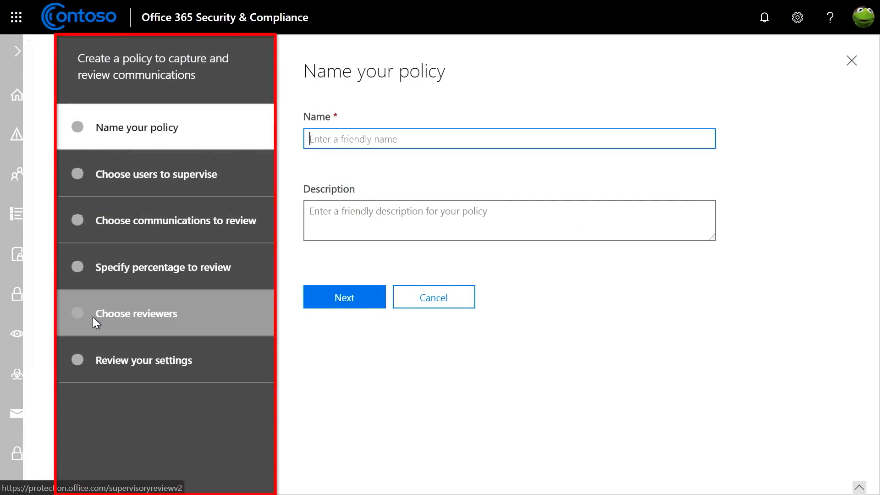
type("Insider trading")
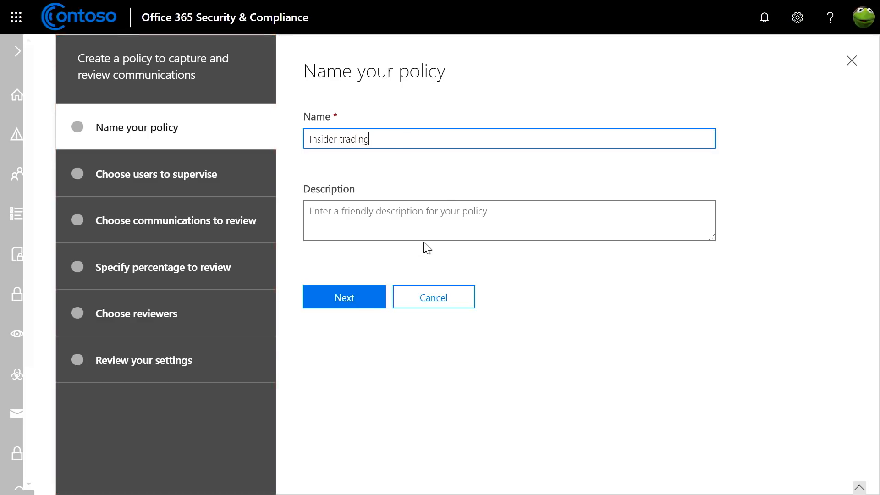
- Search 'all' and add the AllBrokers group as the supervised users
left_click(345, 296)
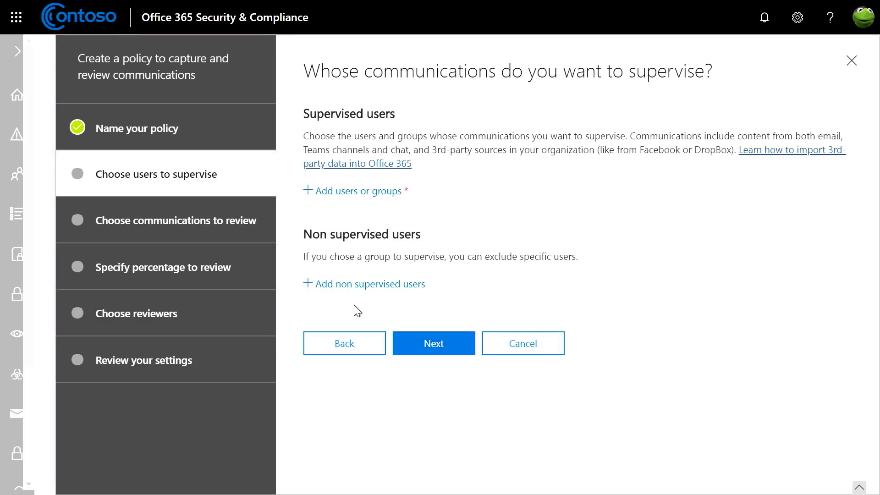
mouse_move(349, 195)
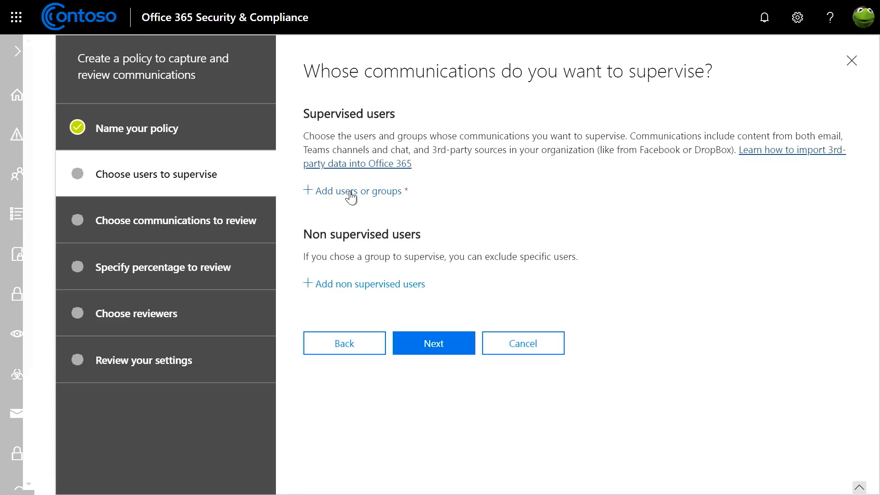
left_click(352, 192)
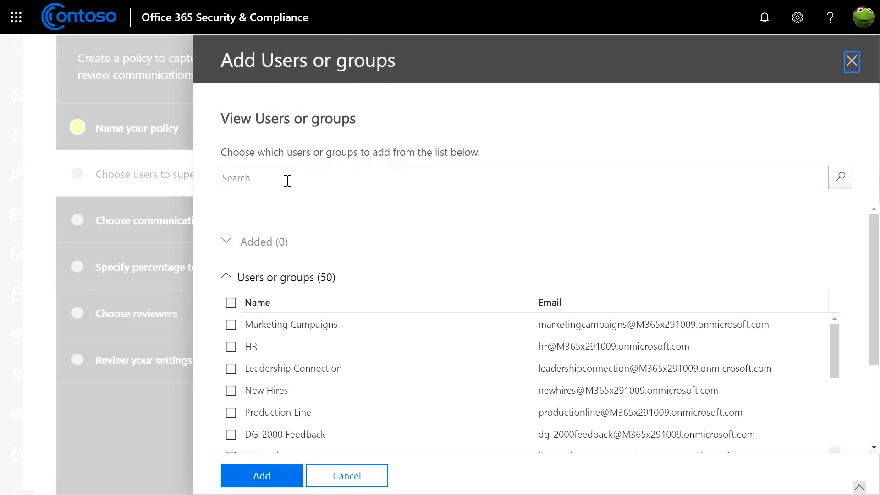
type("all")
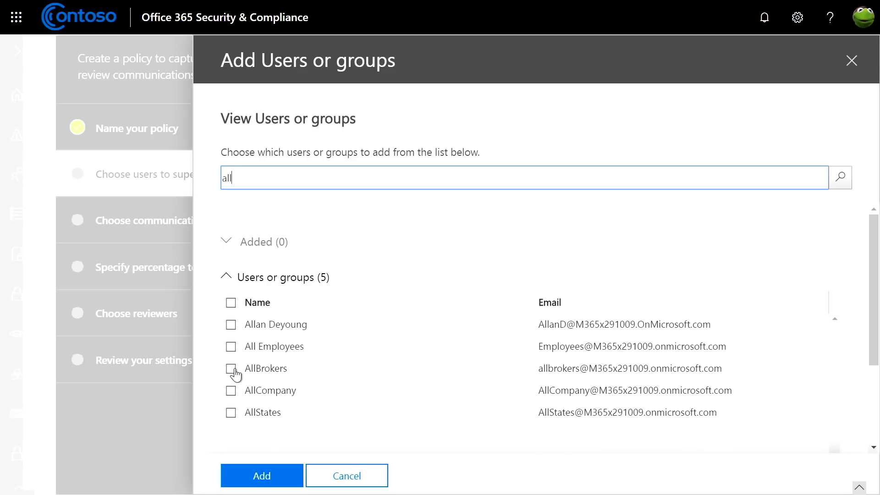
left_click(231, 368)
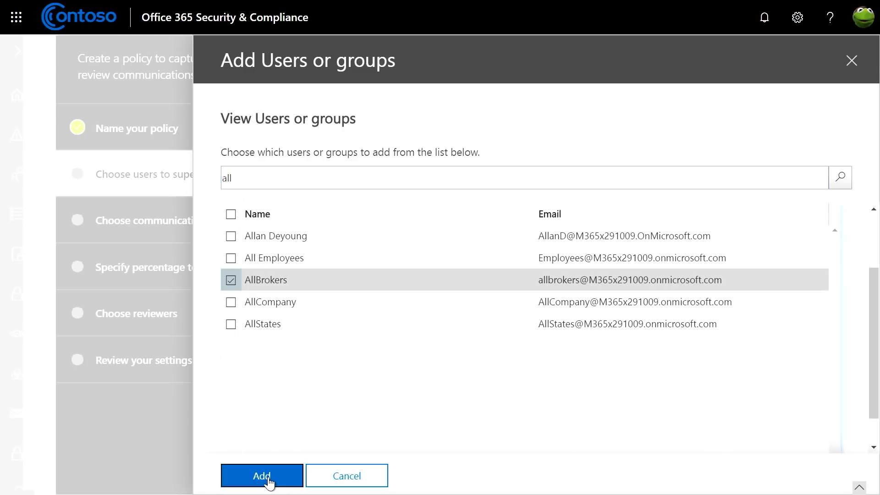
left_click(262, 475)
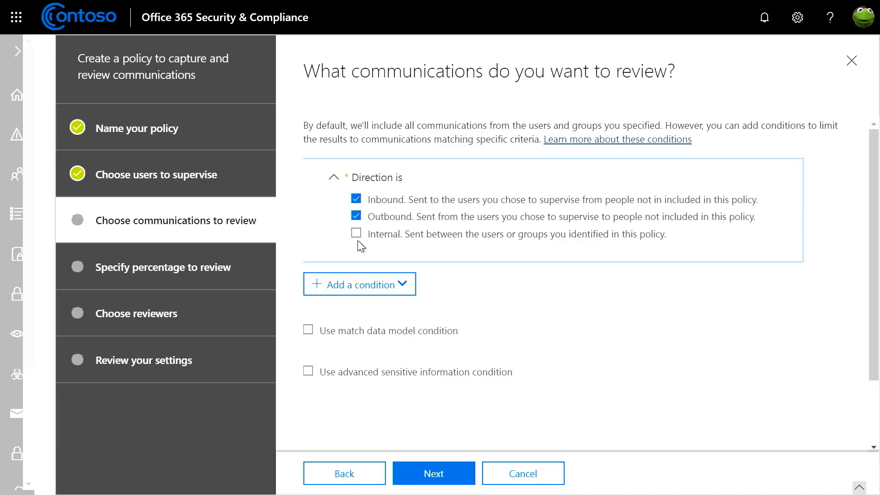
- Include internal communications and turn on the match data model condition
left_click(356, 233)
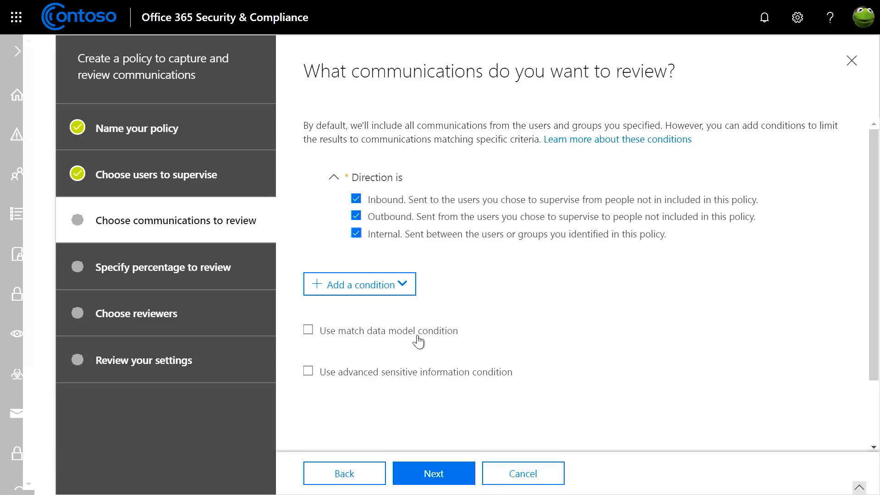
left_click(308, 330)
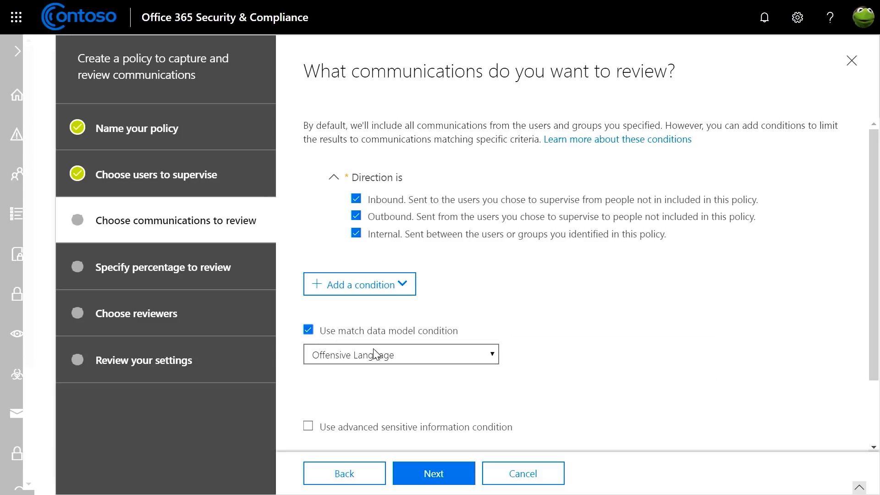
left_click(400, 354)
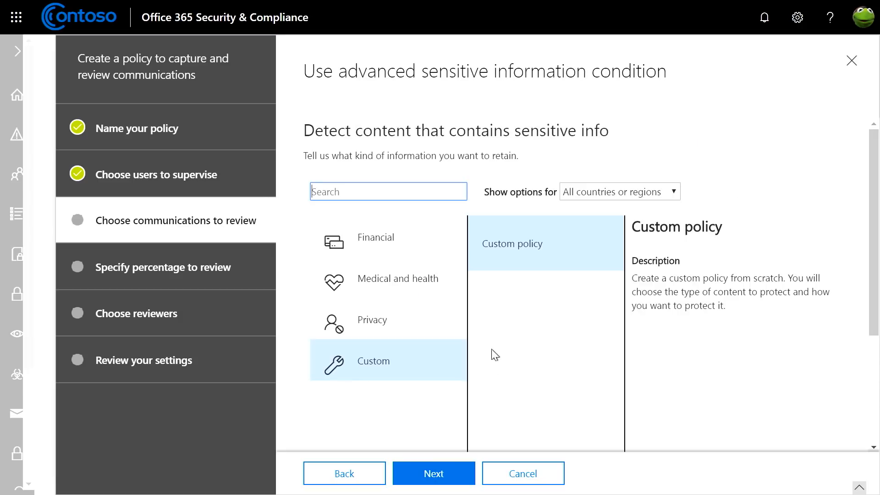
mouse_move(395, 311)
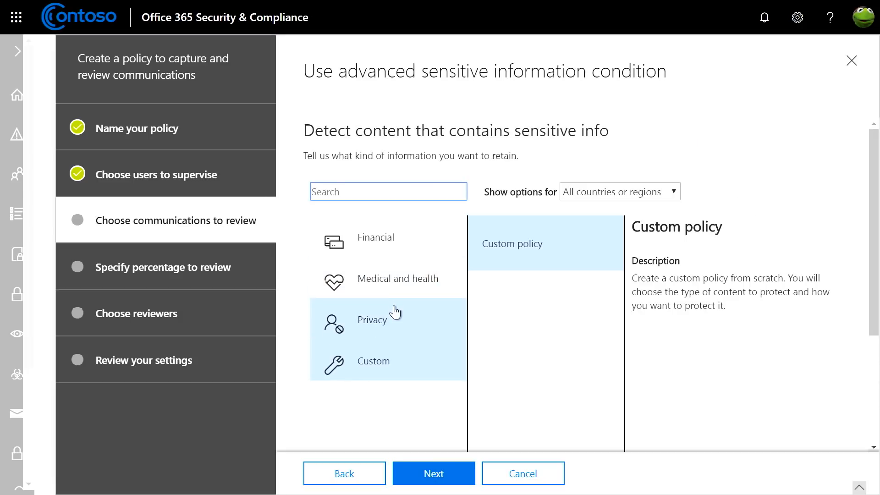
mouse_move(393, 267)
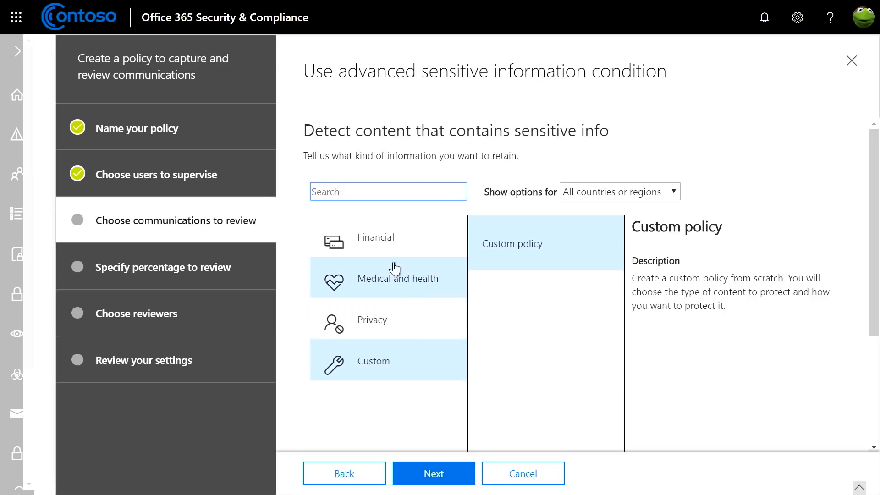
- Choose Financial sensitive information types for the advanced sensitive information condition
left_click(376, 237)
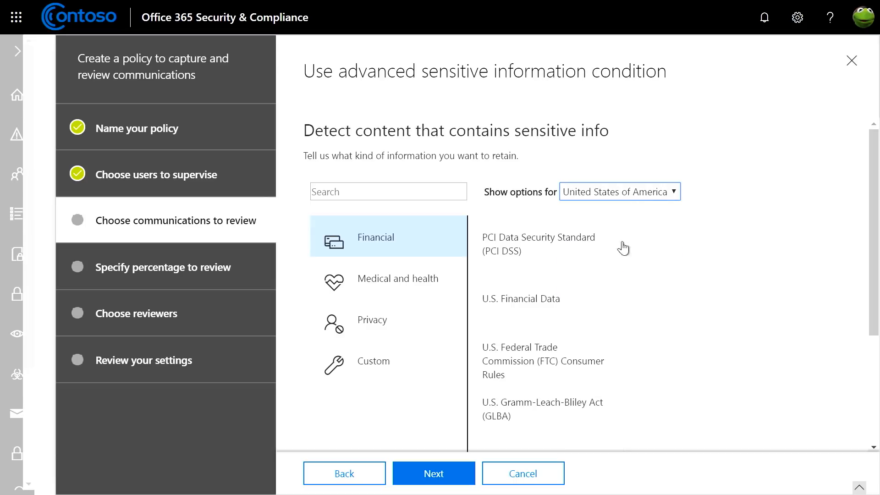
left_click(521, 298)
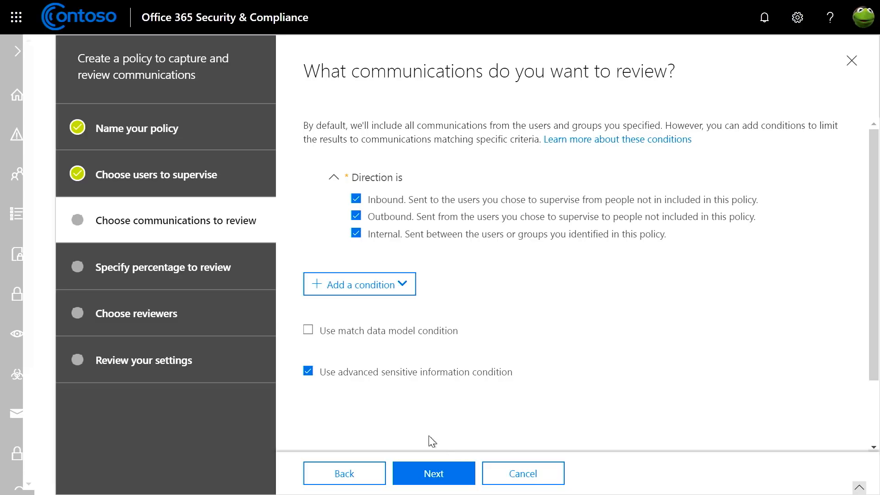
- Advance to the review percentage step and enter 100 in the percentage box
left_click(433, 473)
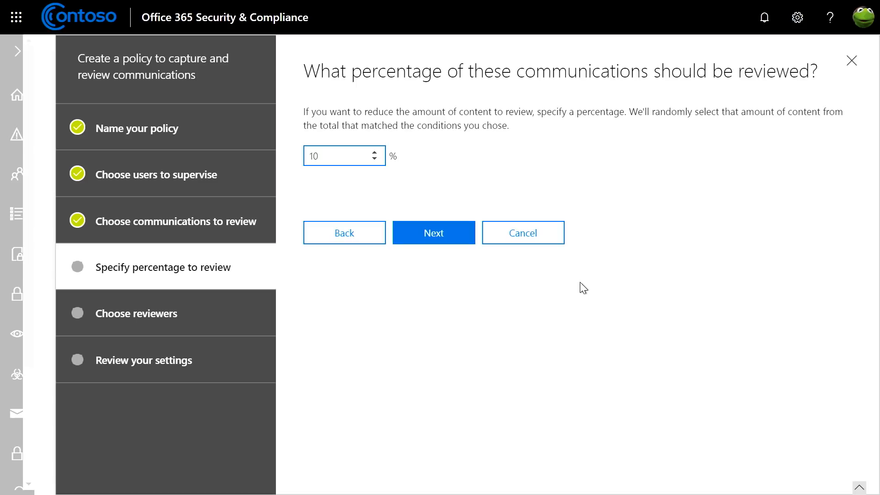
type("100")
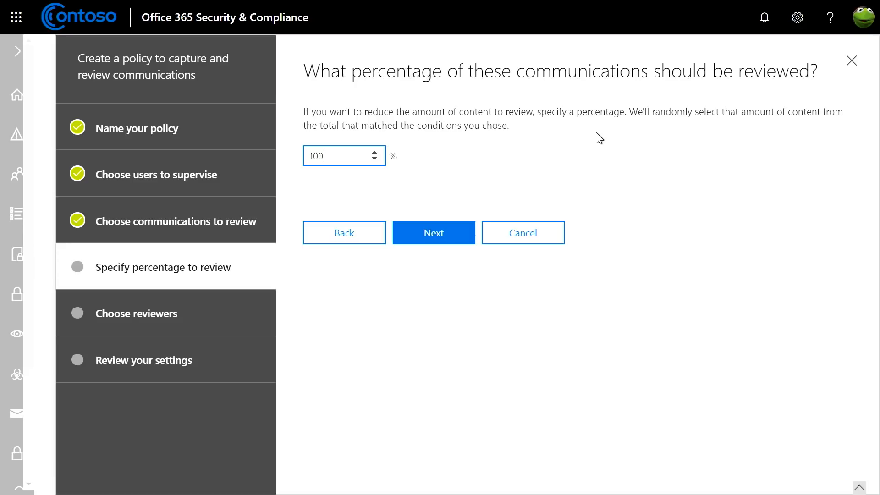
mouse_move(501, 170)
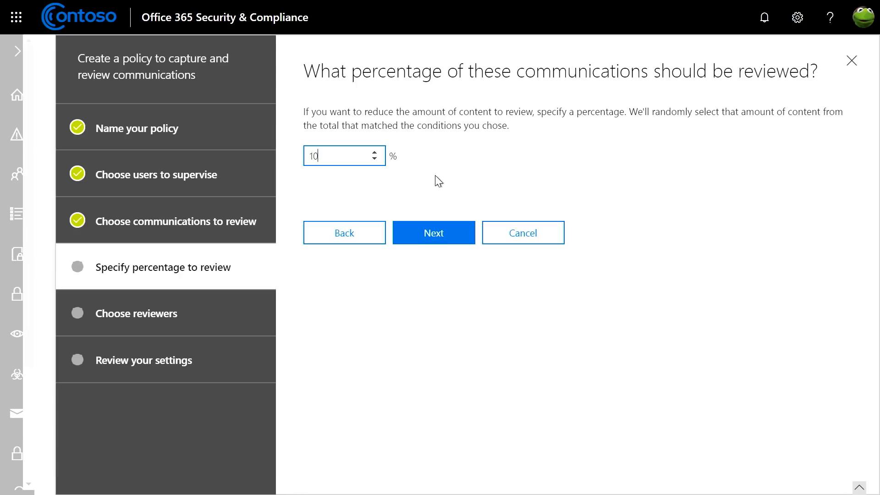
- Choose Supervision officers as the Insider trading policy's reviewers
left_click(434, 232)
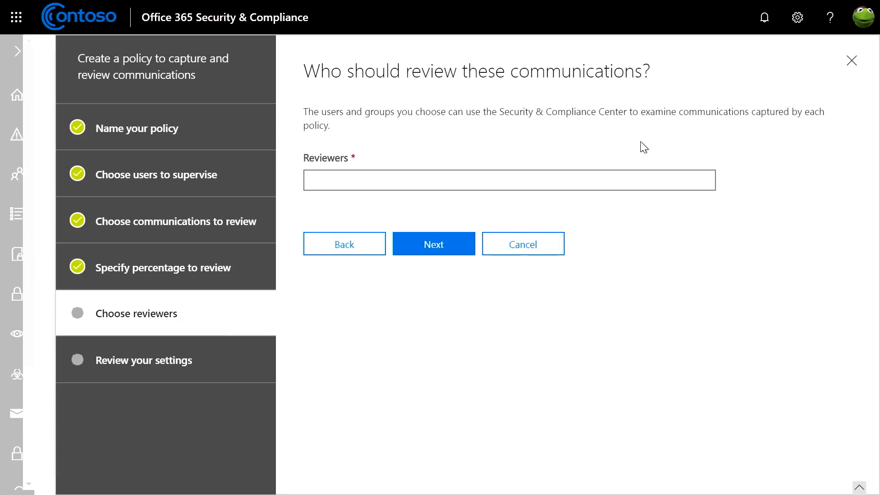
type("Supervision officers")
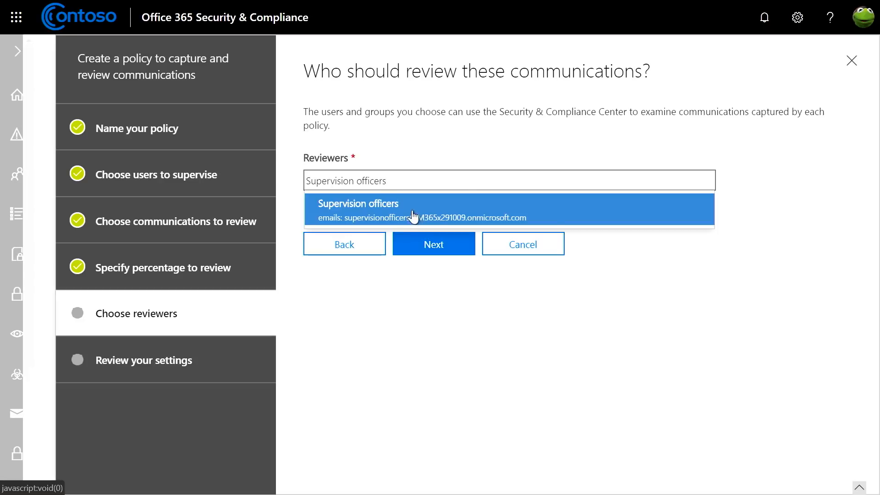
left_click(434, 244)
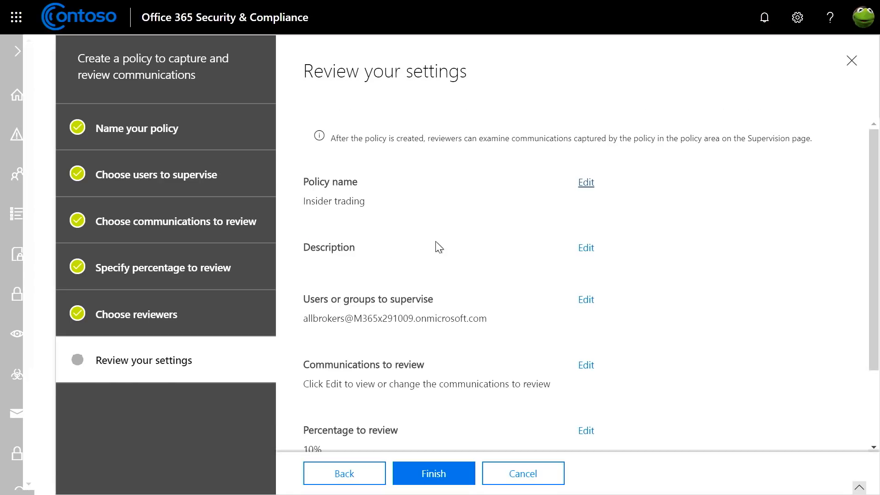